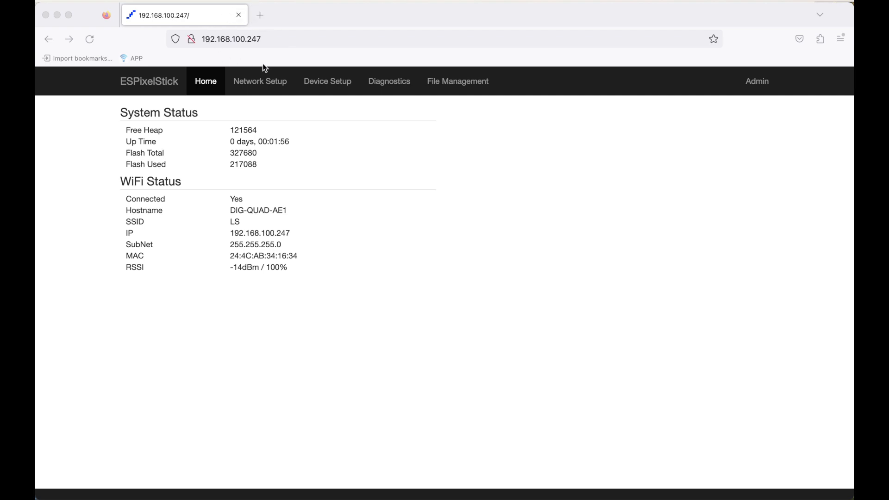
{"action": "mouse_move", "coordinate": [273, 57]}
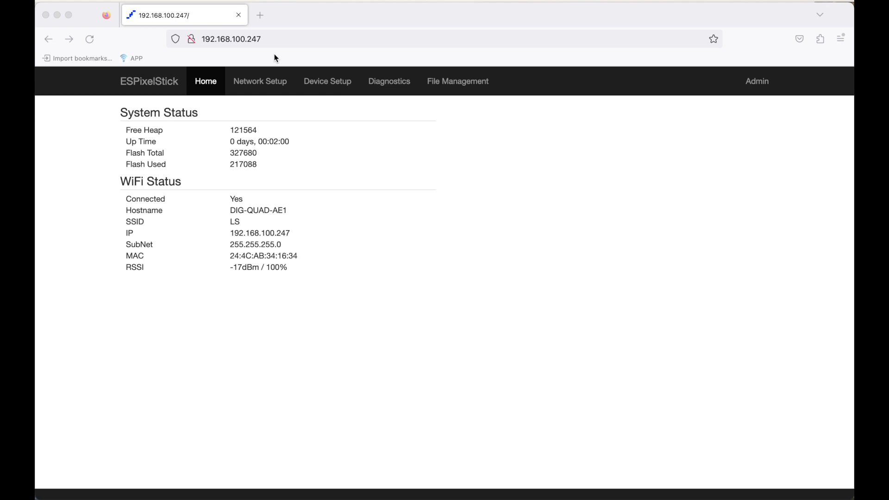
{"action": "mouse_move", "coordinate": [287, 84]}
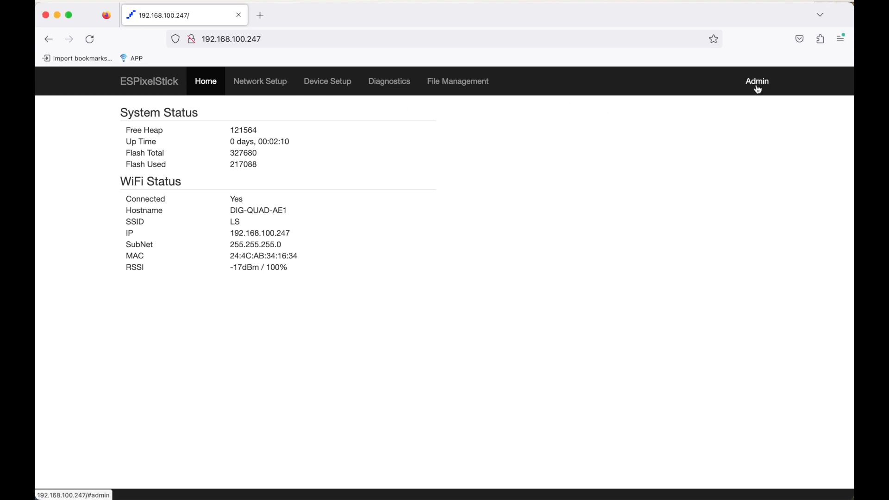
Step: Turn on Advanced Mode from the ESPixelStick Admin page
{"action": "left_click", "coordinate": [756, 81]}
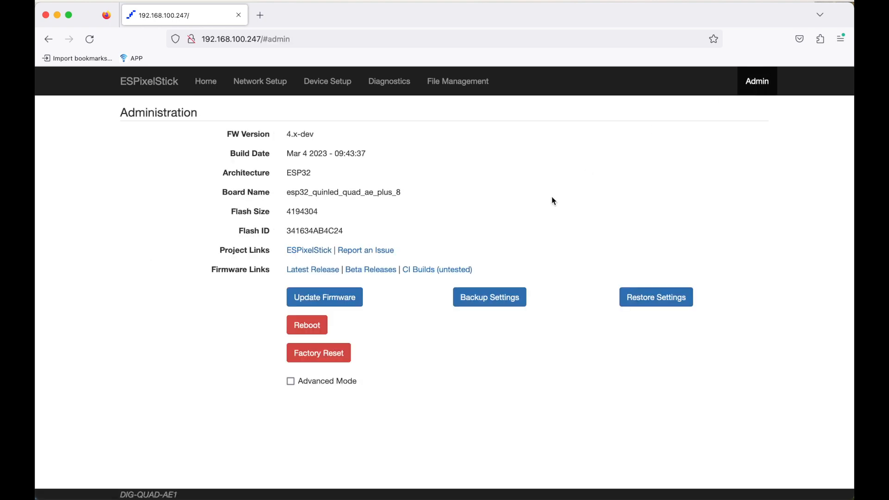
{"action": "left_click", "coordinate": [290, 381]}
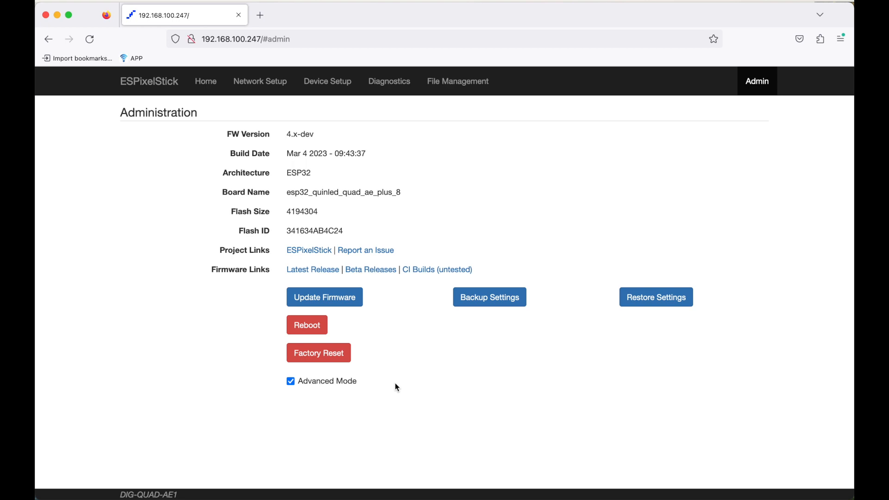
{"action": "mouse_move", "coordinate": [335, 86]}
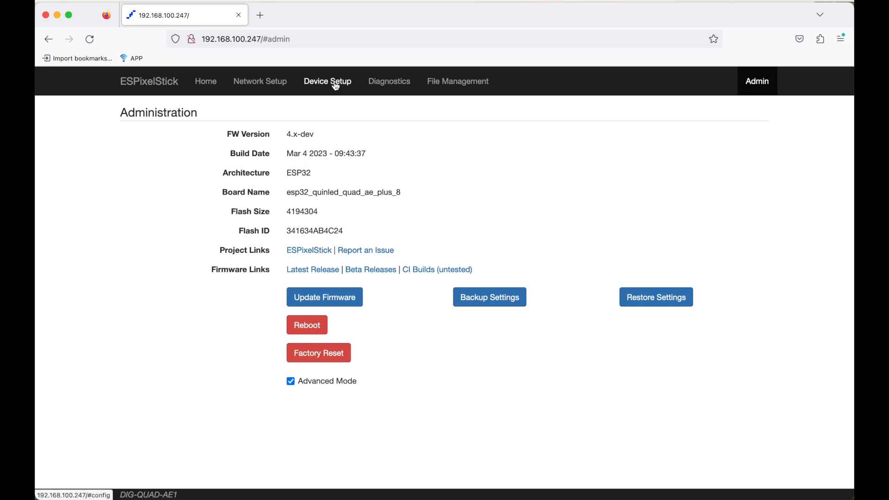
Step: Pick a Primary Input protocol on the ESPixelStick Device Setup page
{"action": "left_click", "coordinate": [327, 82]}
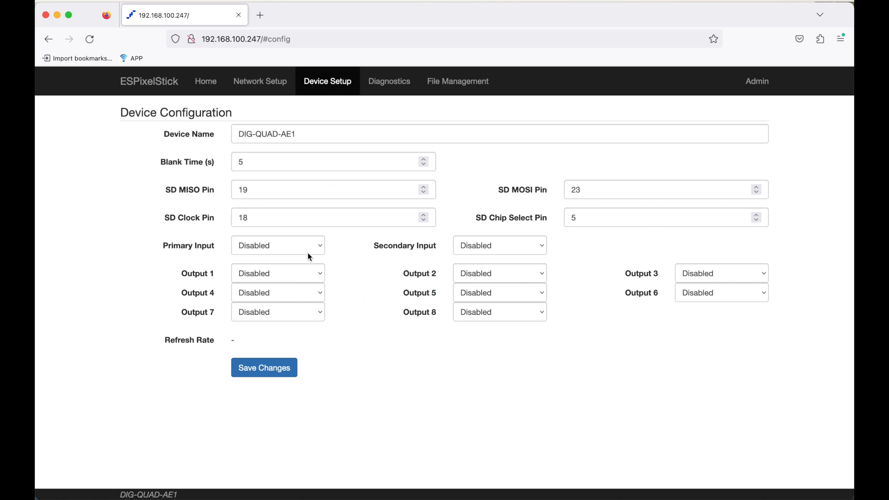
{"action": "mouse_move", "coordinate": [311, 248]}
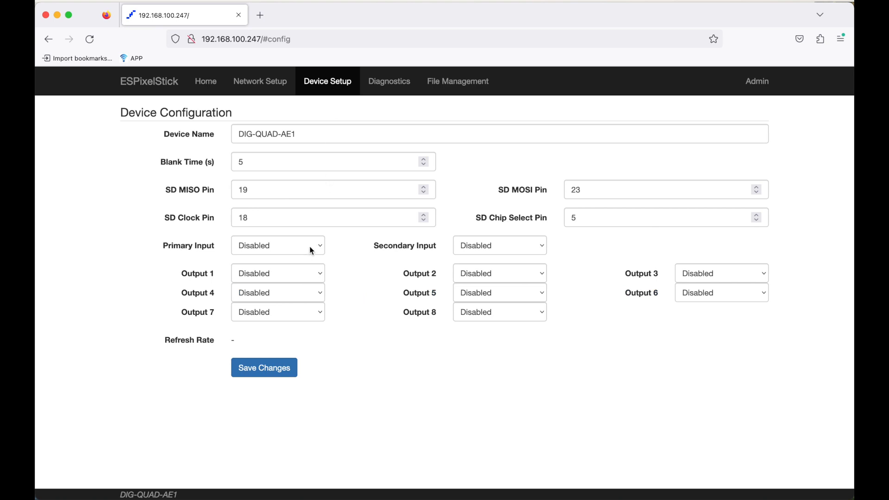
{"action": "left_click", "coordinate": [277, 246]}
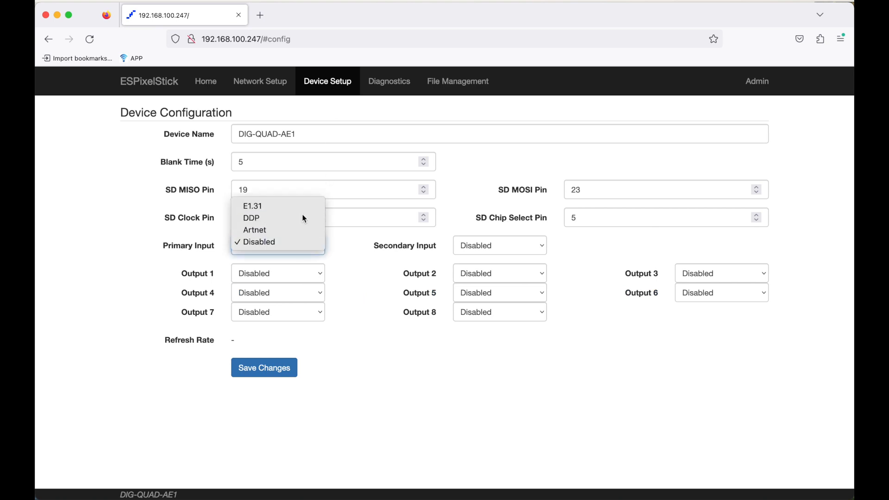
{"action": "left_click", "coordinate": [264, 416]}
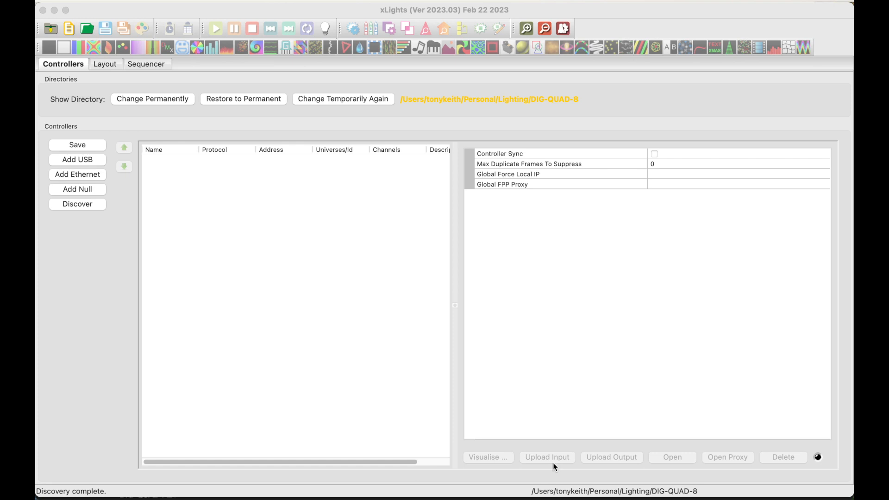
{"action": "mouse_move", "coordinate": [168, 250]}
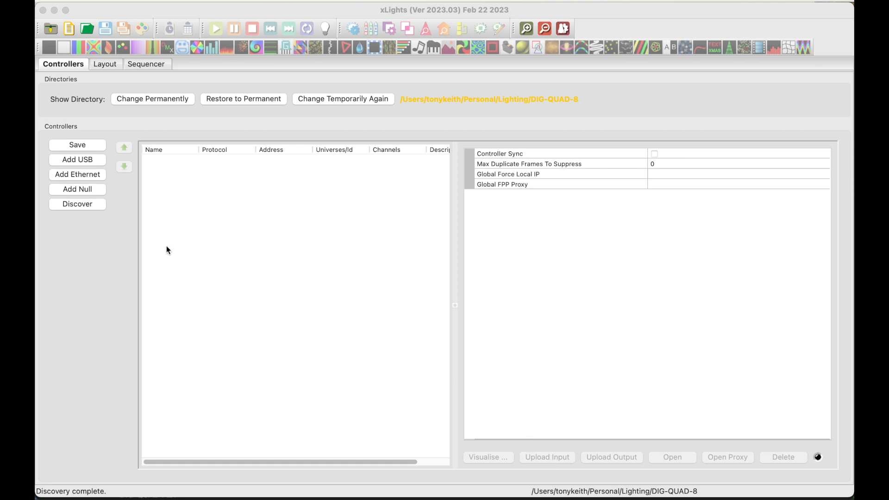
{"action": "mouse_move", "coordinate": [83, 209]}
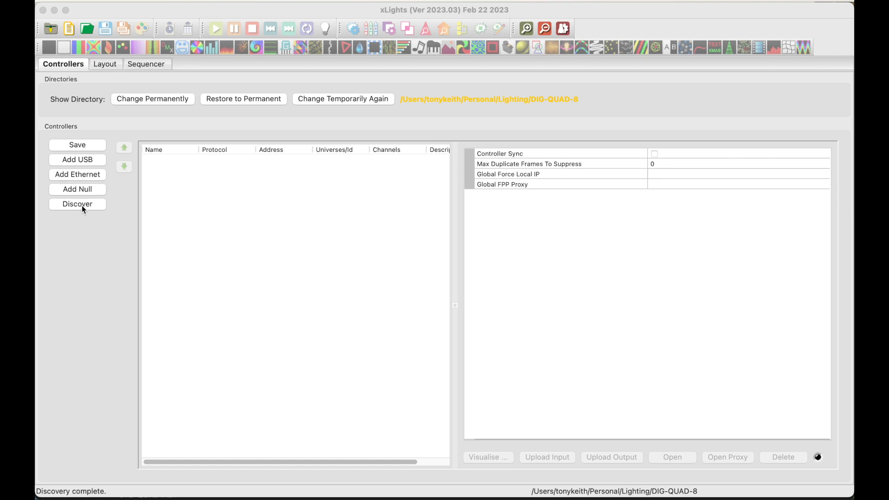
Step: Discover controllers and accept updating the existing controller's IP to 192.168.100.247
{"action": "left_click", "coordinate": [77, 203]}
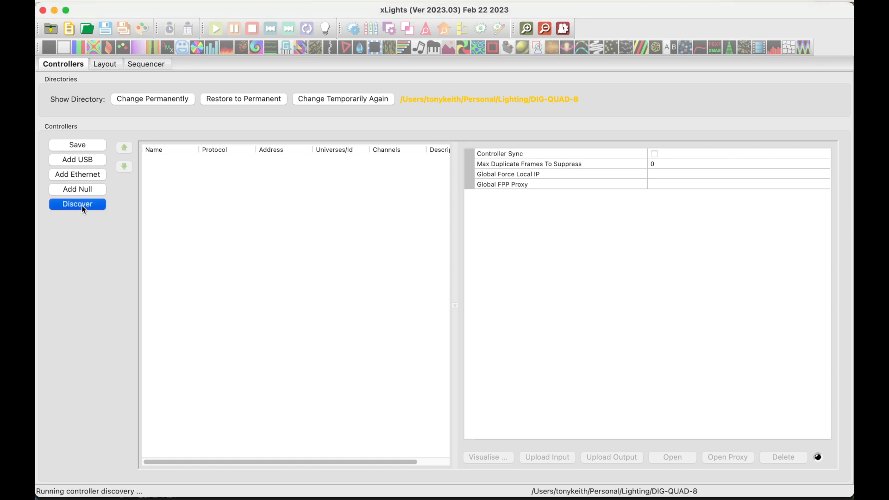
{"action": "mouse_move", "coordinate": [83, 209]}
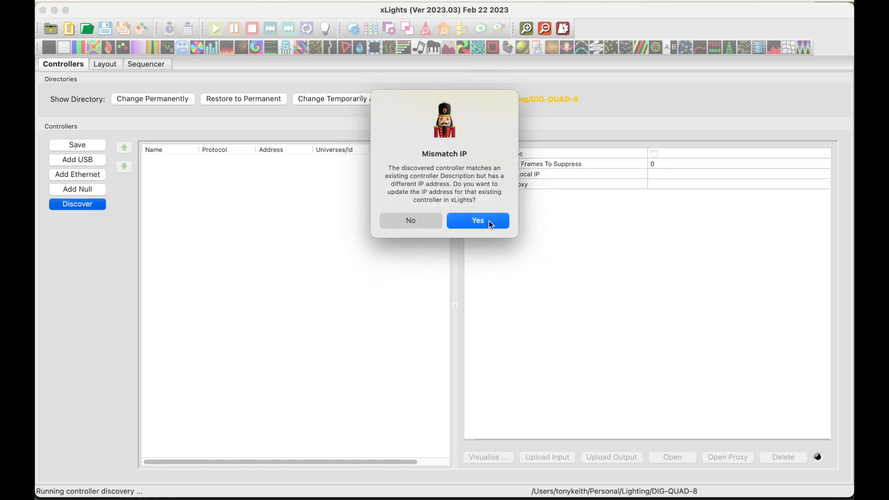
{"action": "left_click", "coordinate": [478, 220]}
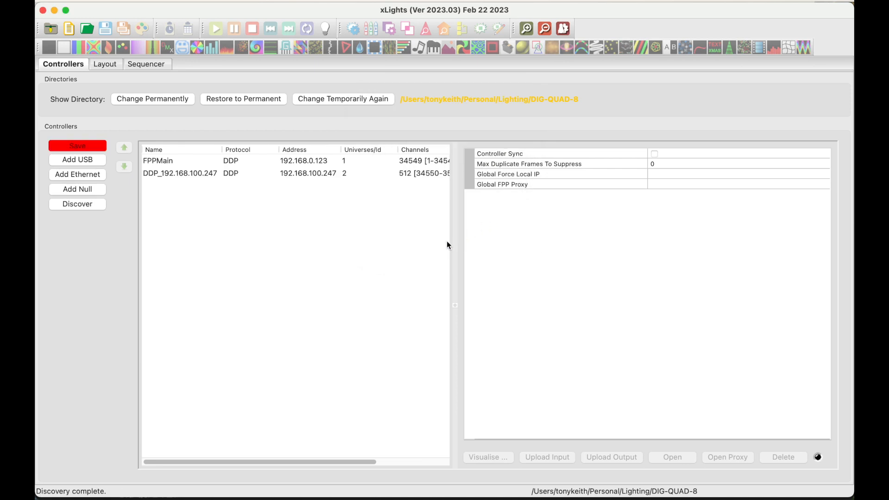
Step: Delete the FPPMain controller and confirm the deletion
{"action": "left_click", "coordinate": [158, 161]}
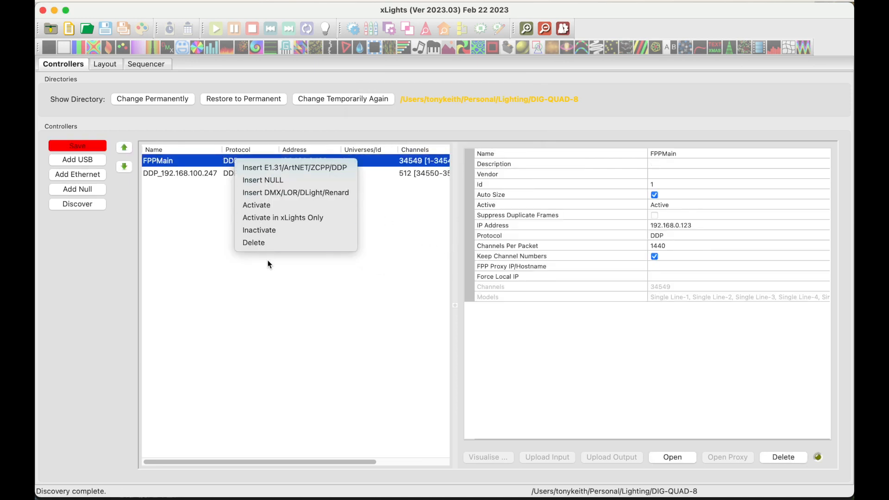
{"action": "left_click", "coordinate": [272, 264]}
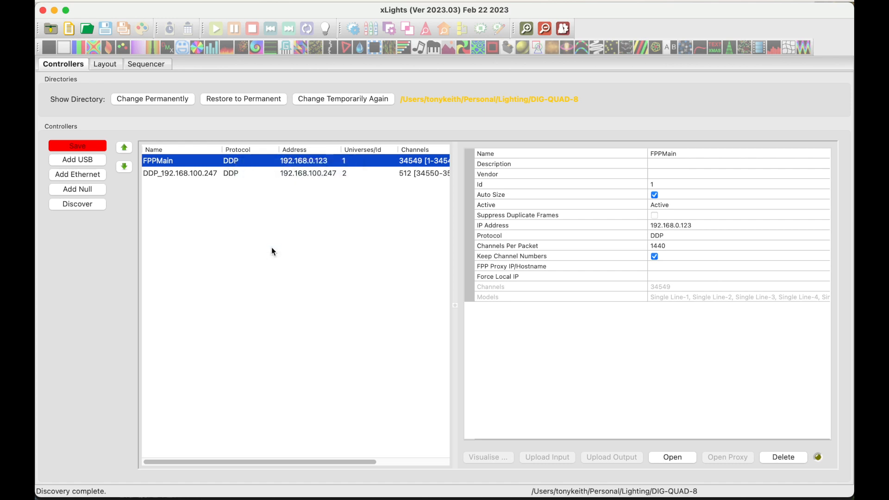
{"action": "left_click", "coordinate": [783, 457]}
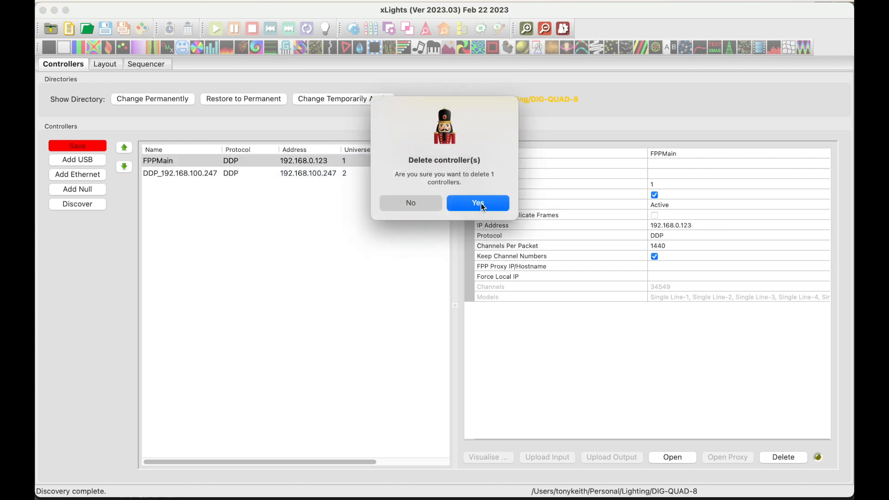
{"action": "left_click", "coordinate": [477, 202]}
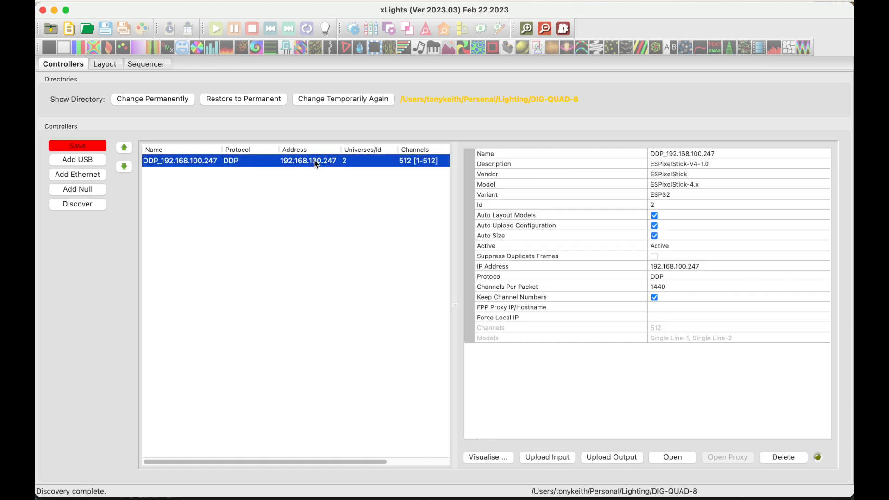
{"action": "mouse_move", "coordinate": [727, 170]}
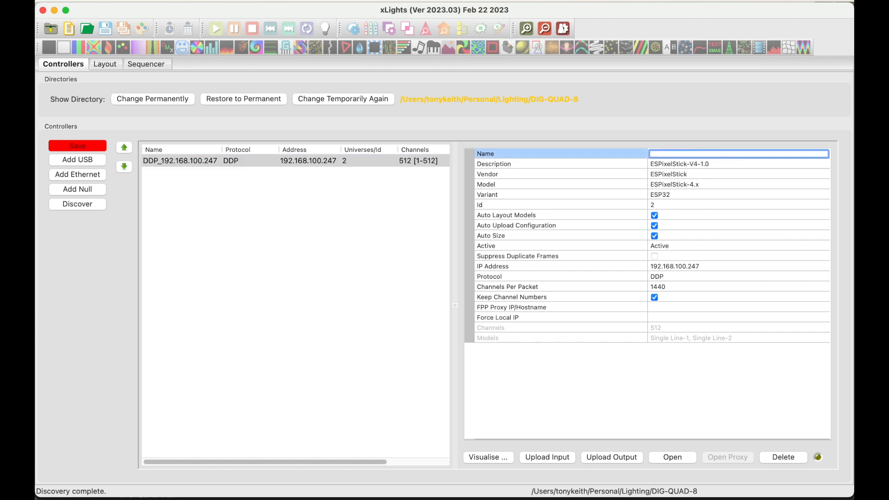
Step: Enter DIG-QUAD as the controller's description
{"action": "type", "text": "DIG-"}
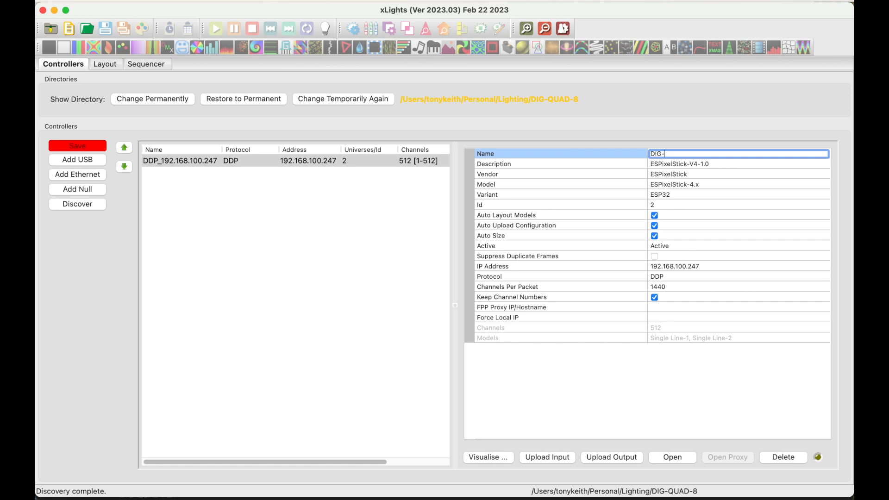
{"action": "type", "text": "QUA"}
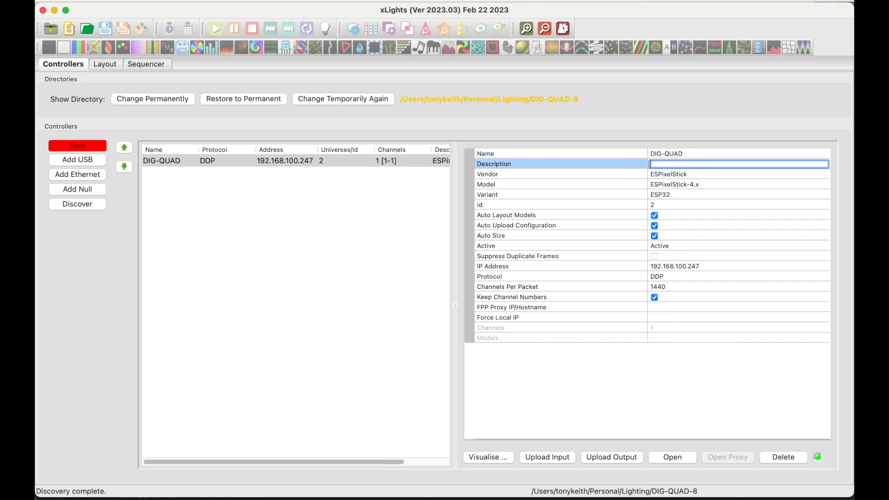
{"action": "type", "text": "DIG-"}
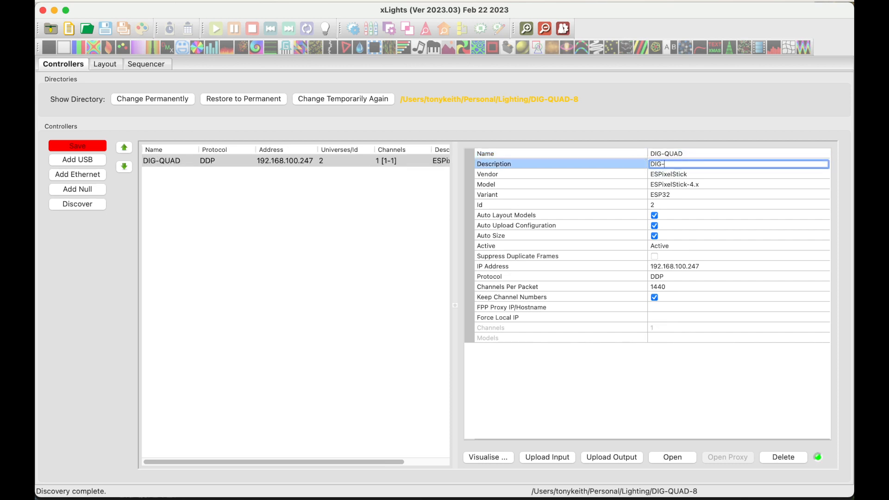
{"action": "type", "text": "QU"}
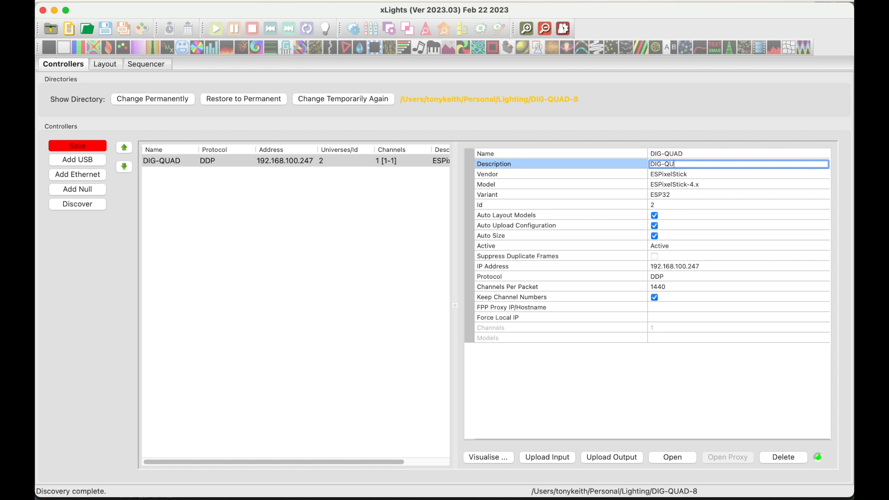
{"action": "type", "text": "AD"}
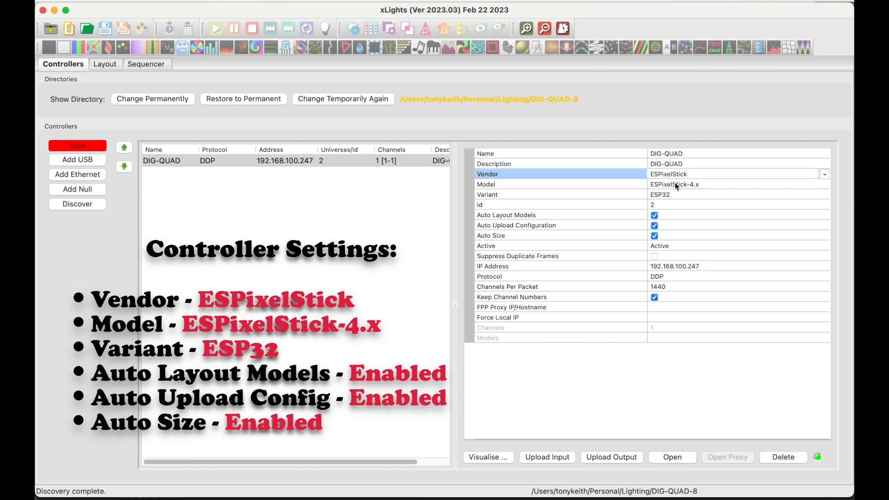
{"action": "mouse_move", "coordinate": [674, 191]}
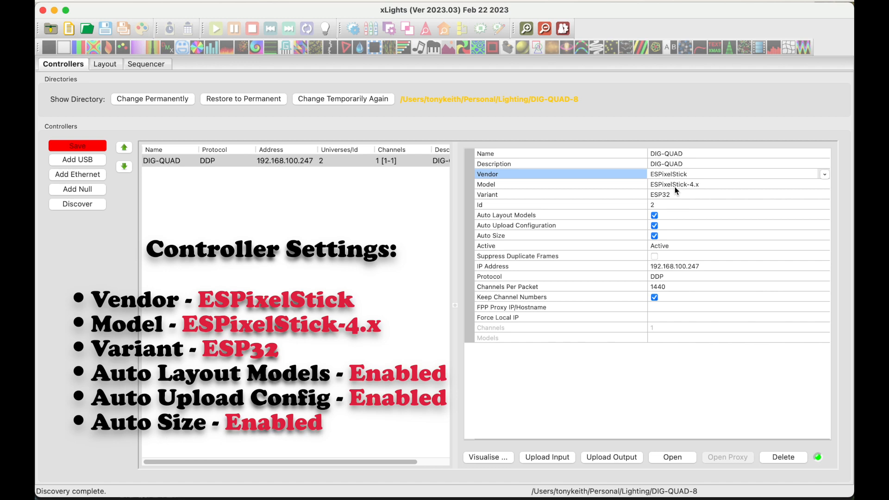
{"action": "mouse_move", "coordinate": [676, 196]}
{"action": "type", "text": "1"}
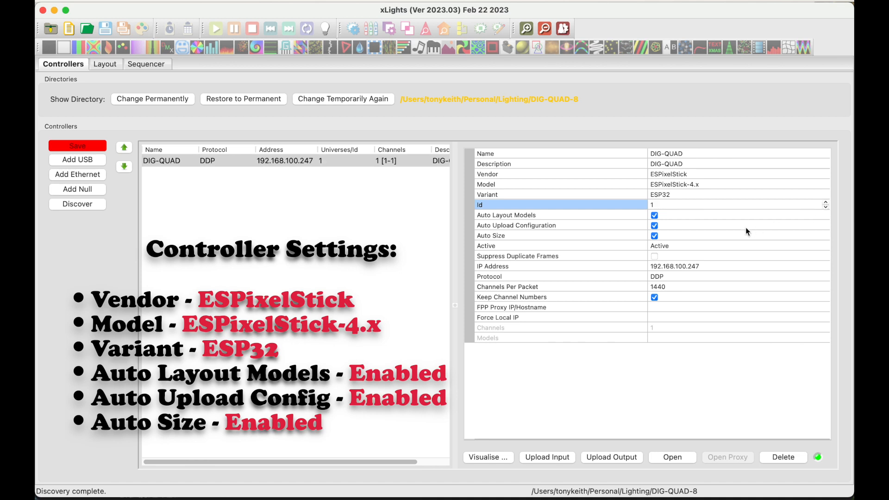
{"action": "mouse_move", "coordinate": [673, 219]}
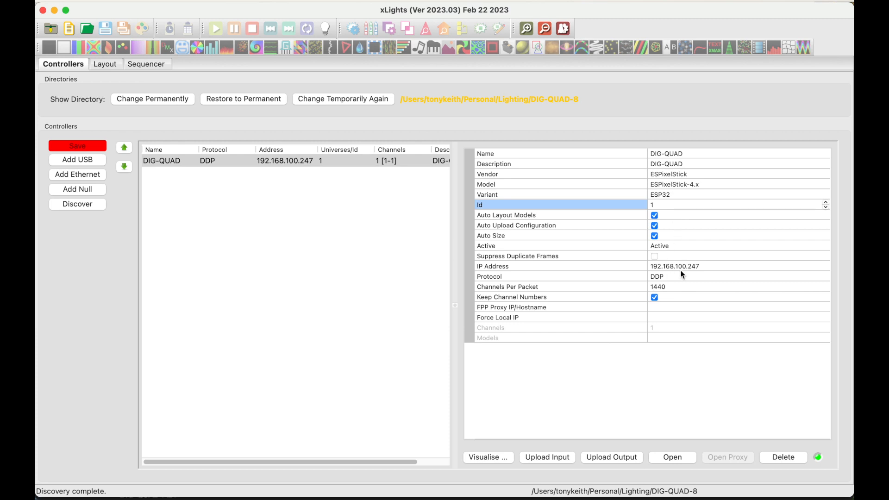
{"action": "mouse_move", "coordinate": [682, 270]}
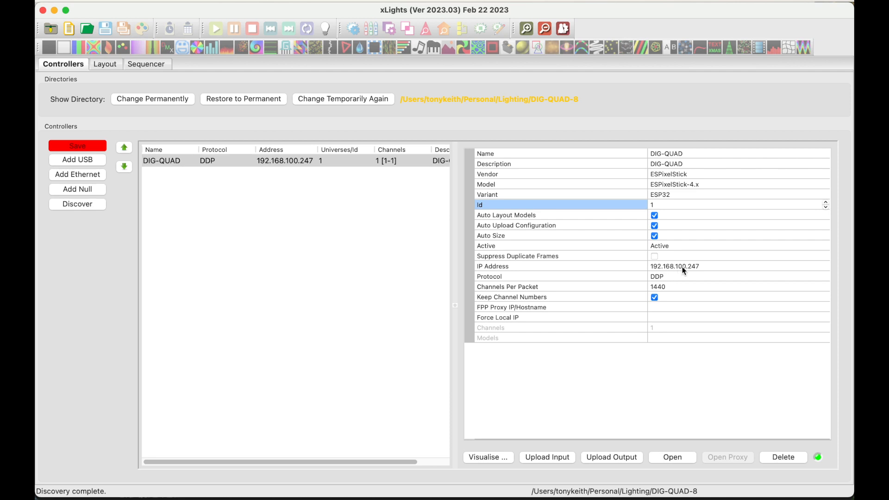
{"action": "mouse_move", "coordinate": [684, 273]}
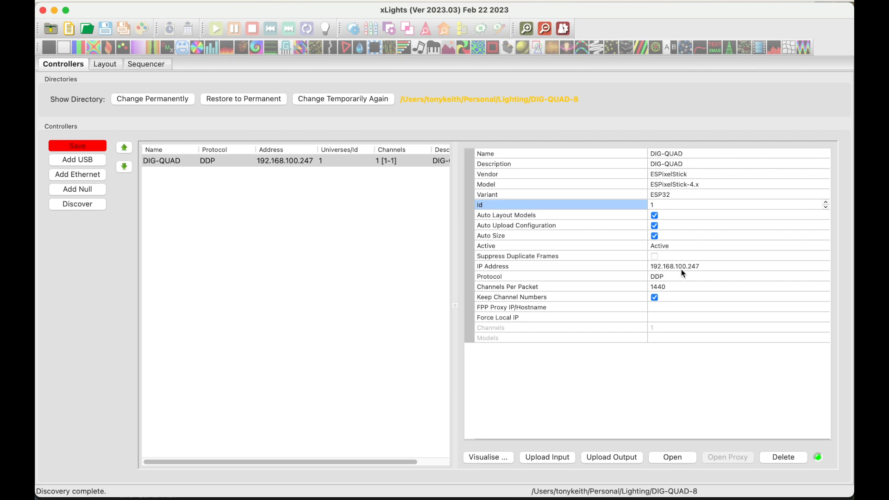
{"action": "mouse_move", "coordinate": [692, 272]}
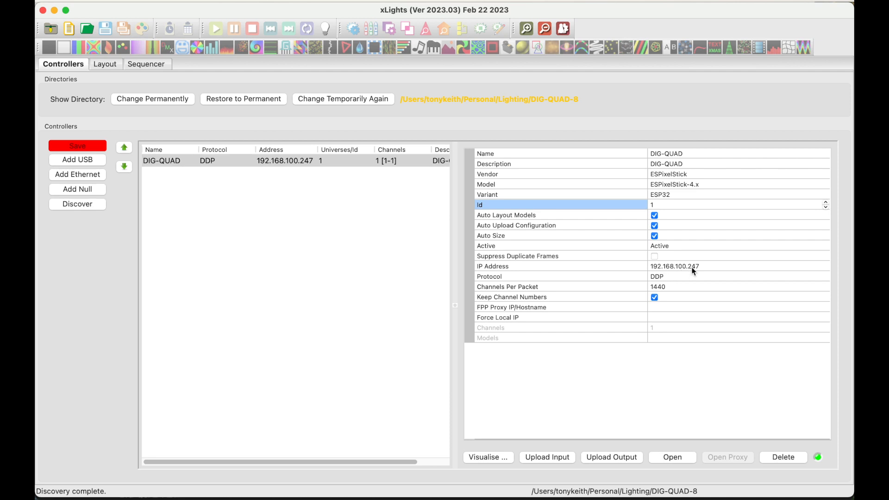
{"action": "mouse_move", "coordinate": [478, 175]}
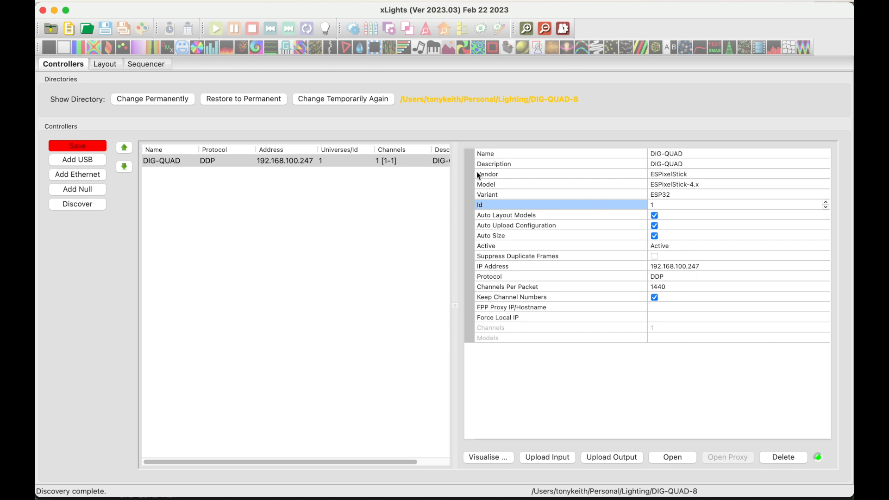
Step: Save the DIG-QUAD controller configuration with Id 1
{"action": "left_click", "coordinate": [77, 145]}
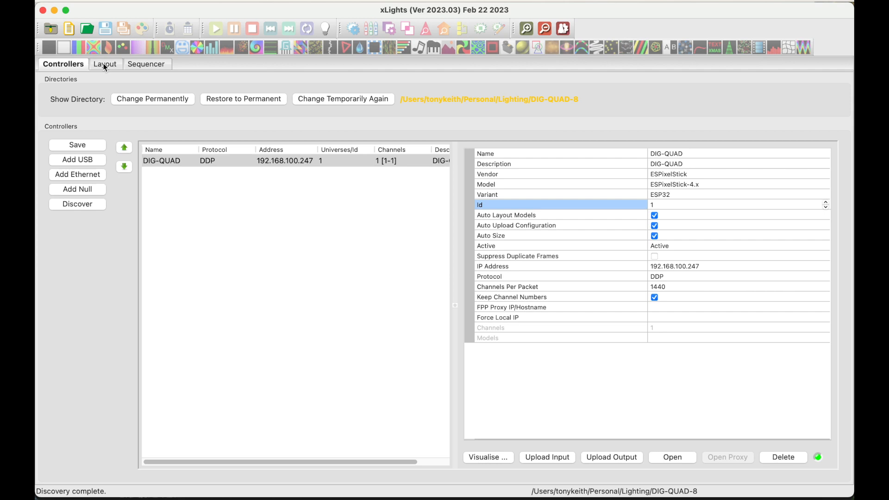
Step: Show the Layout tab listing eight Single Line models, start channels 2–2102
{"action": "left_click", "coordinate": [105, 64]}
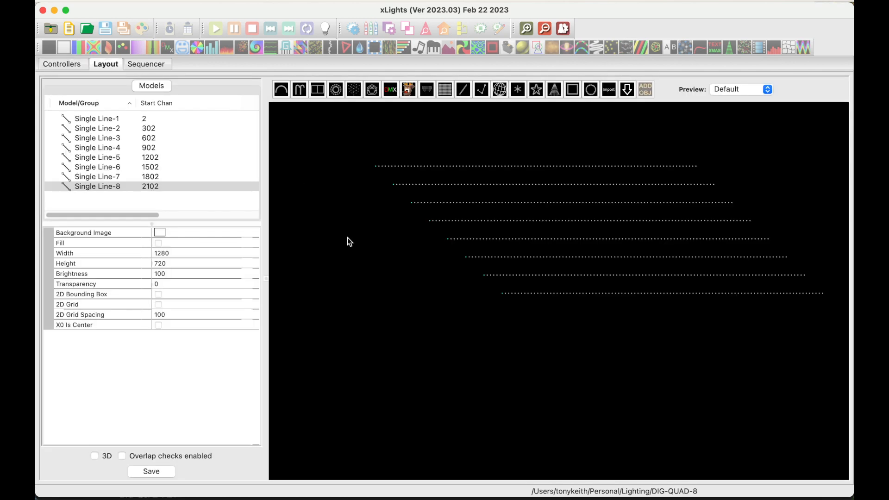
{"action": "mouse_move", "coordinate": [363, 247]}
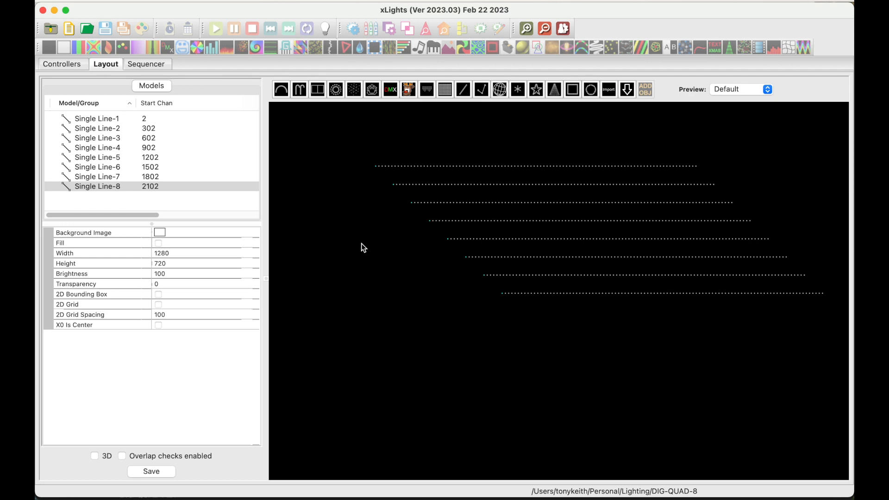
{"action": "mouse_move", "coordinate": [216, 178]}
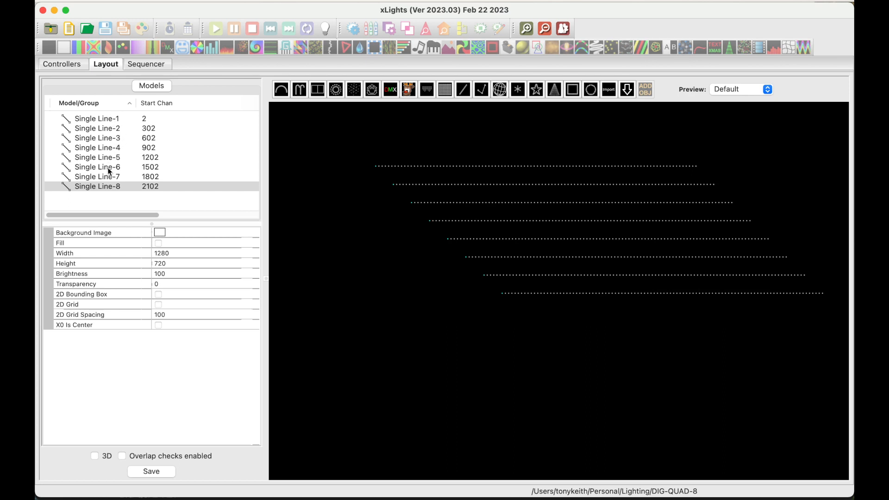
{"action": "mouse_move", "coordinate": [129, 198]}
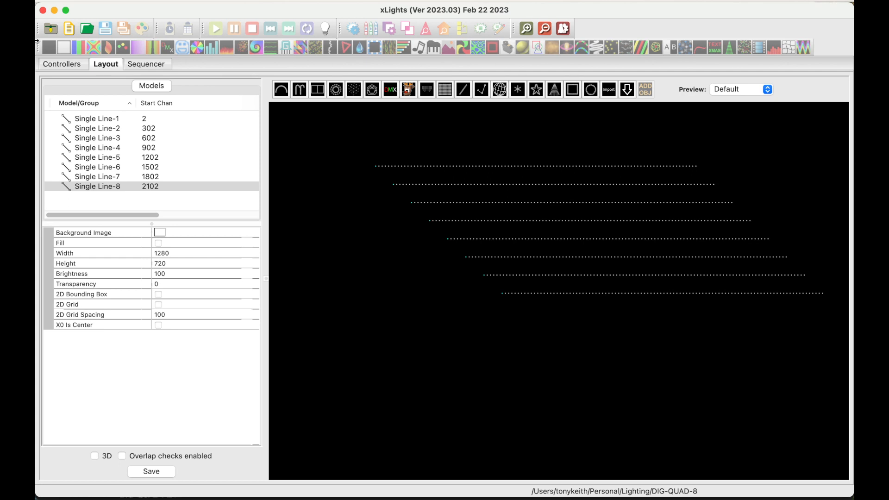
Step: Open the DIG-QUAD Visualise window from the Controllers tab
{"action": "left_click", "coordinate": [62, 64]}
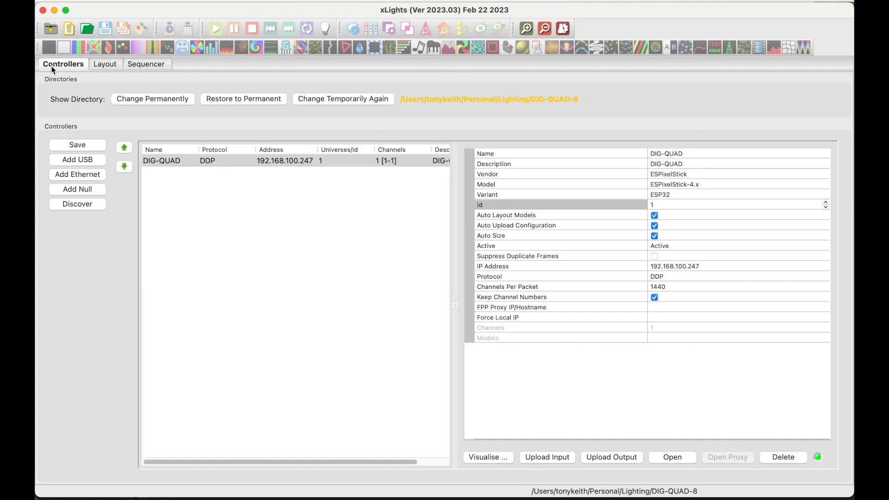
{"action": "mouse_move", "coordinate": [484, 460]}
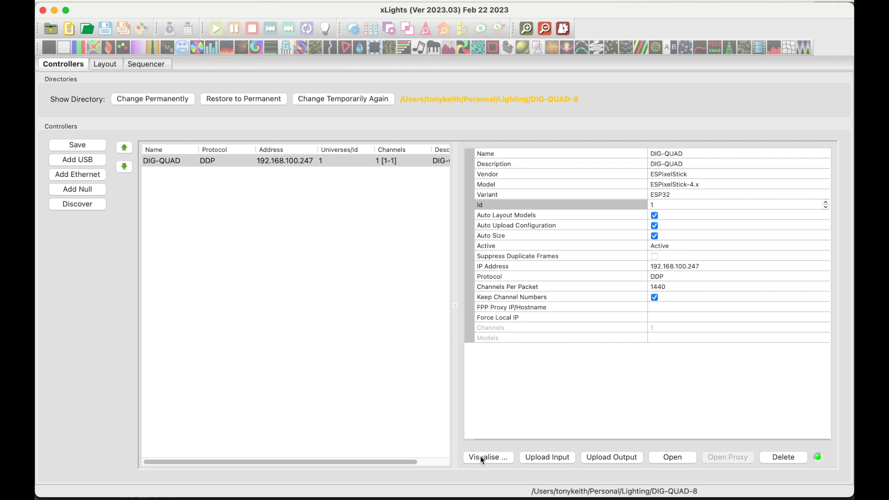
{"action": "left_click", "coordinate": [487, 457]}
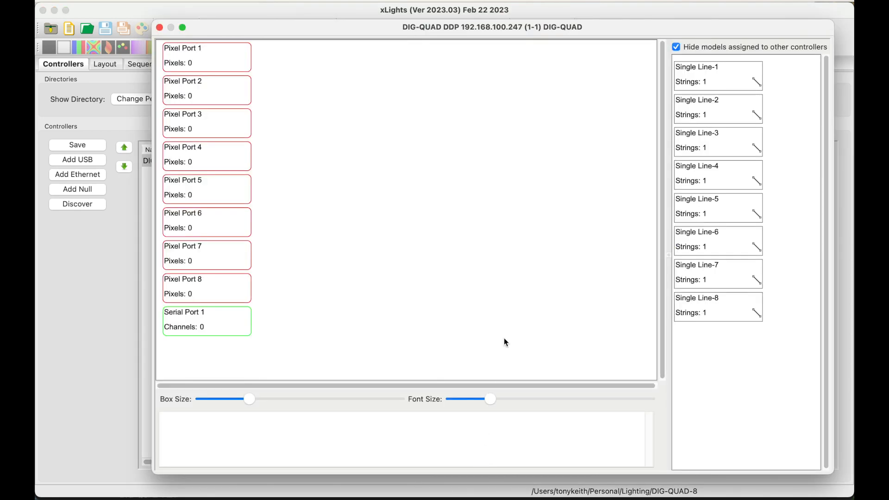
{"action": "mouse_move", "coordinate": [341, 186]}
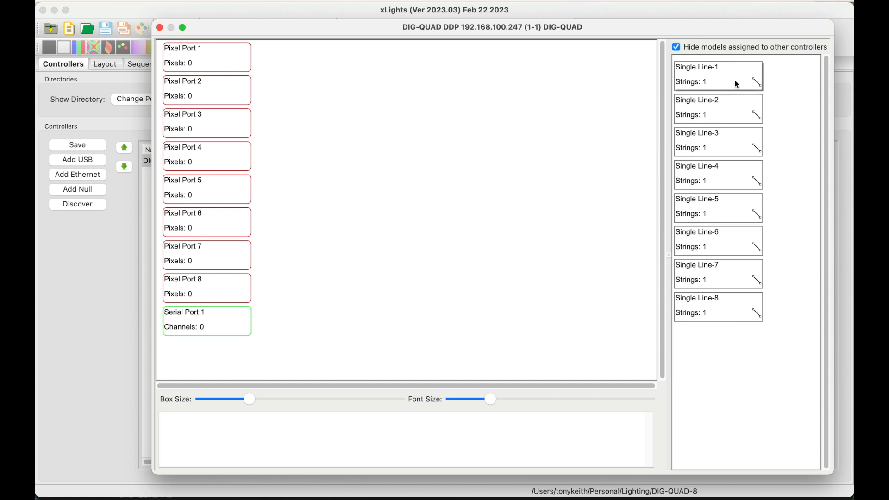
{"action": "mouse_move", "coordinate": [711, 318]}
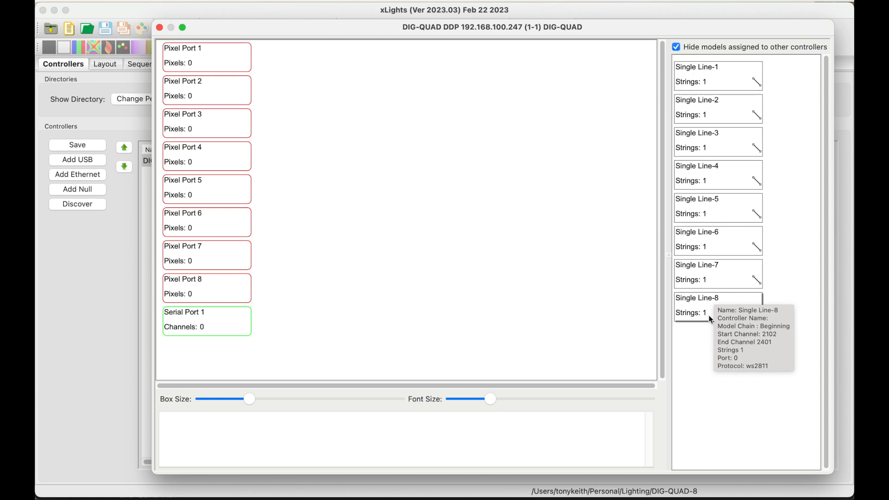
{"action": "mouse_move", "coordinate": [334, 131]}
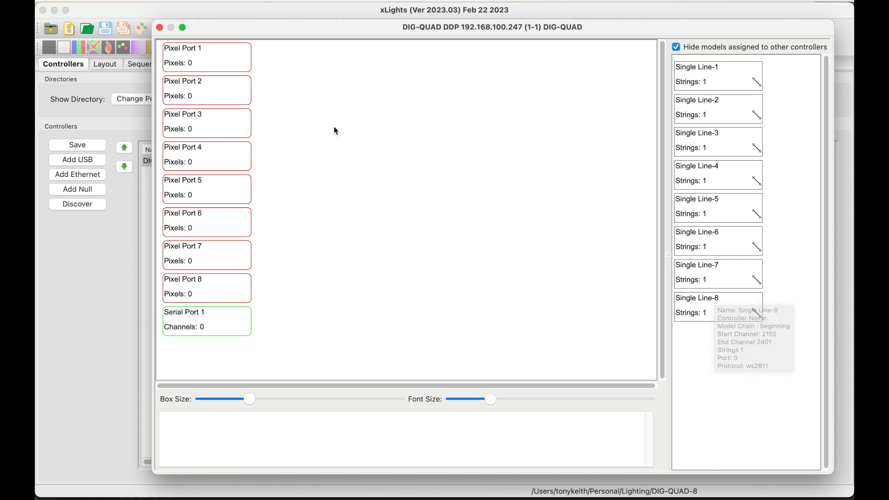
{"action": "mouse_move", "coordinate": [248, 58]}
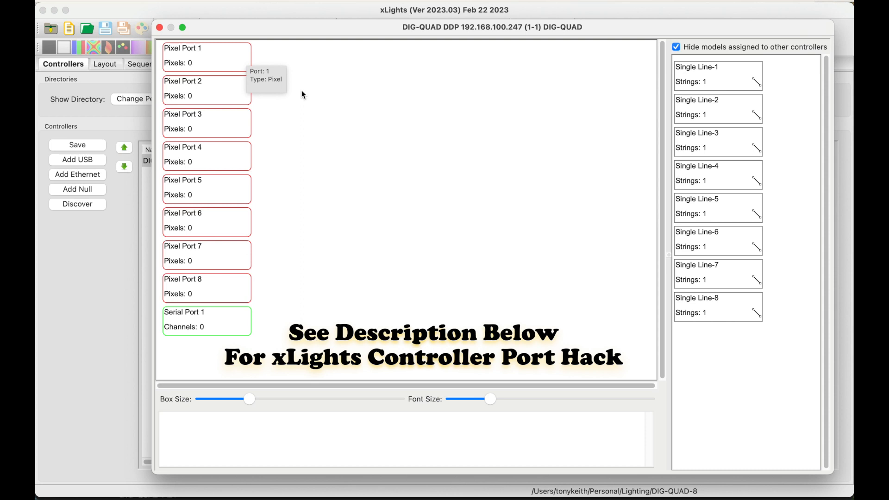
{"action": "mouse_move", "coordinate": [339, 128]}
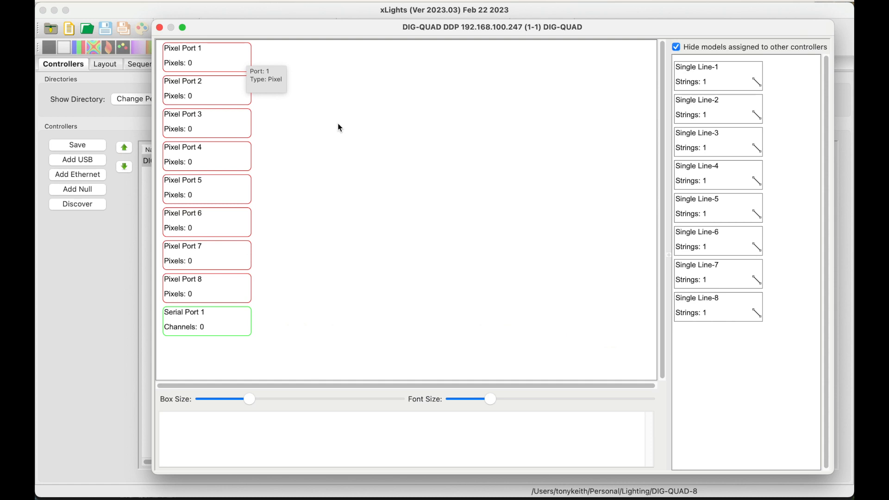
{"action": "mouse_move", "coordinate": [627, 81]}
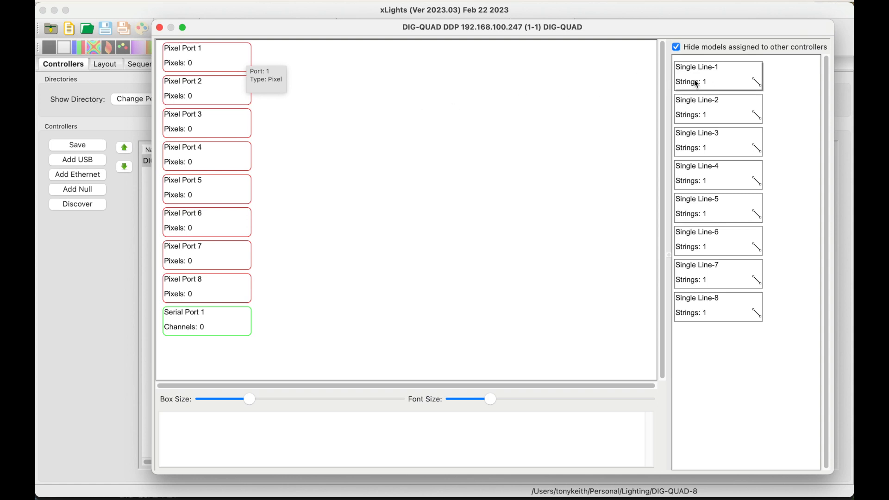
{"action": "mouse_move", "coordinate": [253, 65]}
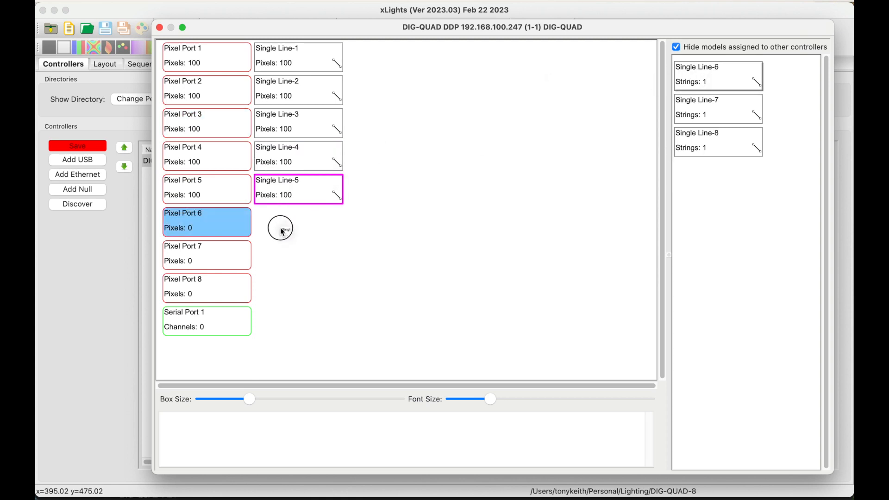
Step: Drag Single Line models onto Pixel Ports 6 and 8, then close the visualiser
{"action": "left_click_drag", "start_coordinate": [717, 73], "coordinate": [298, 222]}
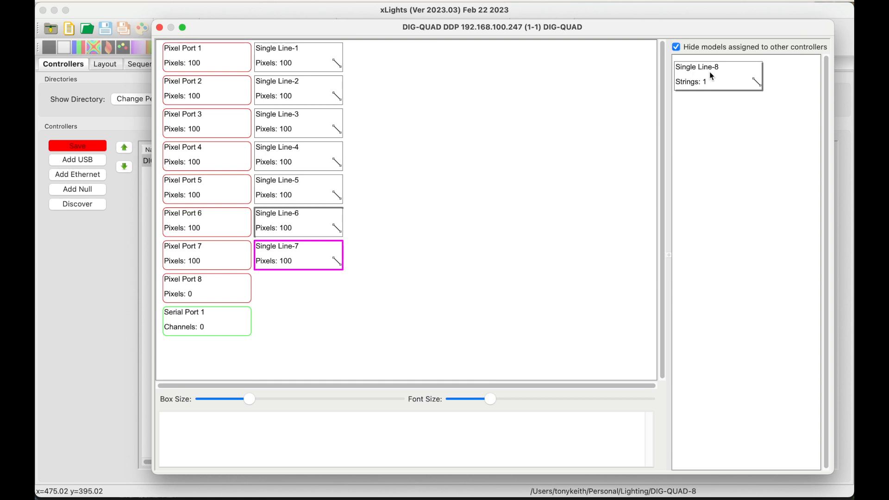
{"action": "left_click_drag", "start_coordinate": [714, 74], "coordinate": [298, 289]}
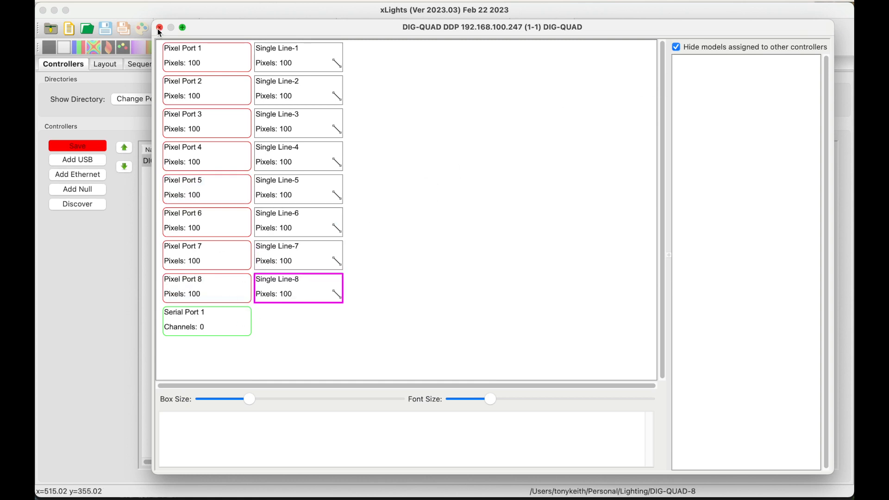
{"action": "left_click", "coordinate": [158, 27]}
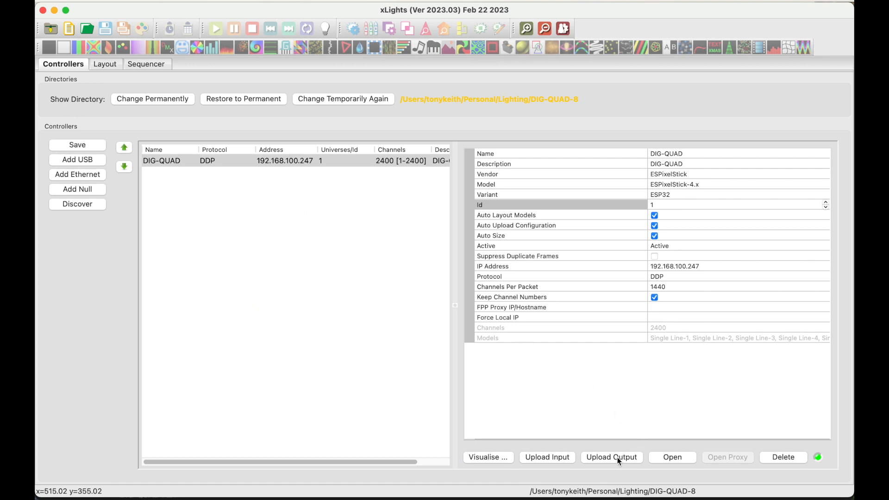
Step: Upload the DIG-QUAD output configuration to the ESPixelStick
{"action": "left_click", "coordinate": [611, 457]}
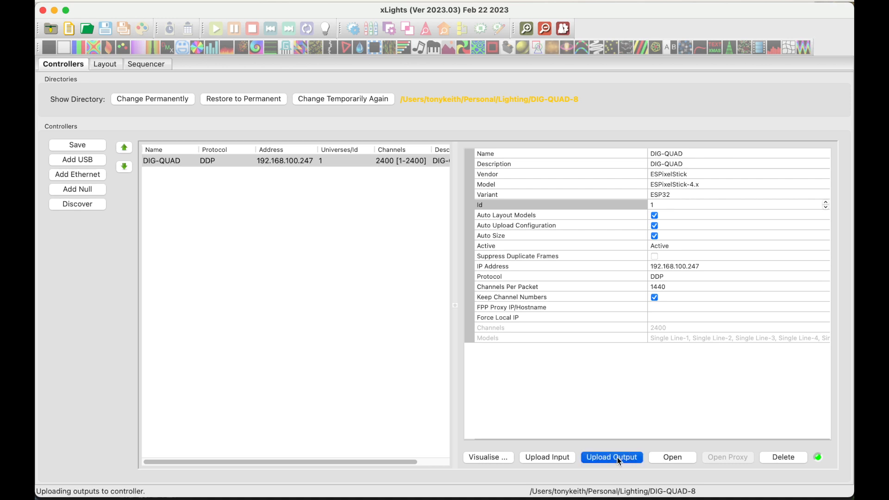
{"action": "left_click", "coordinate": [611, 457]}
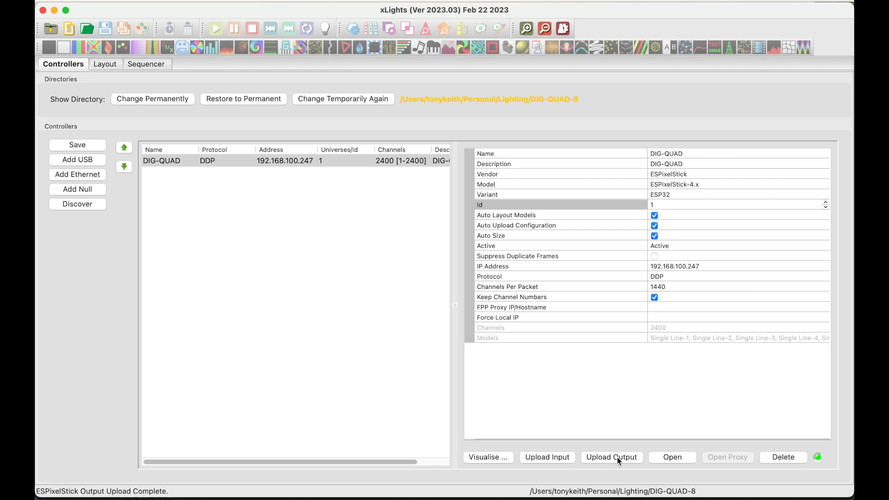
{"action": "mouse_move", "coordinate": [307, 475]}
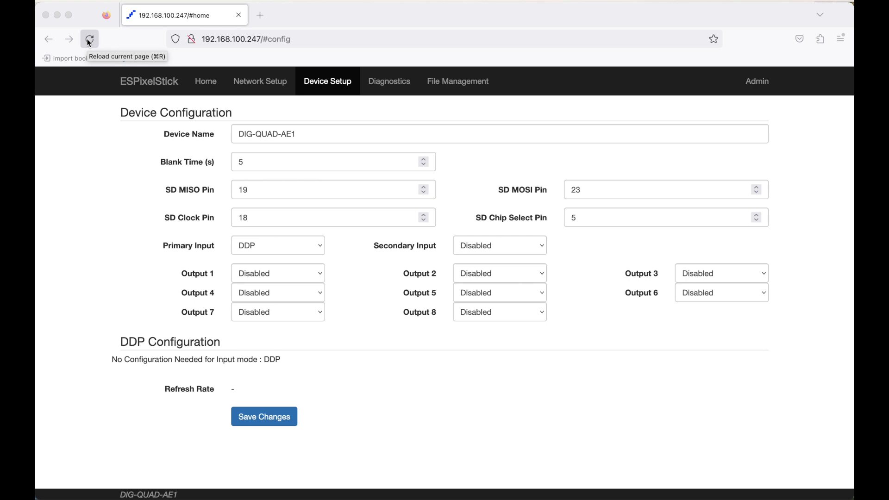
Step: Reload Device Setup and review Outputs 1–8: WS2811, 100 pixels, separate GPIO pins
{"action": "left_click", "coordinate": [90, 39]}
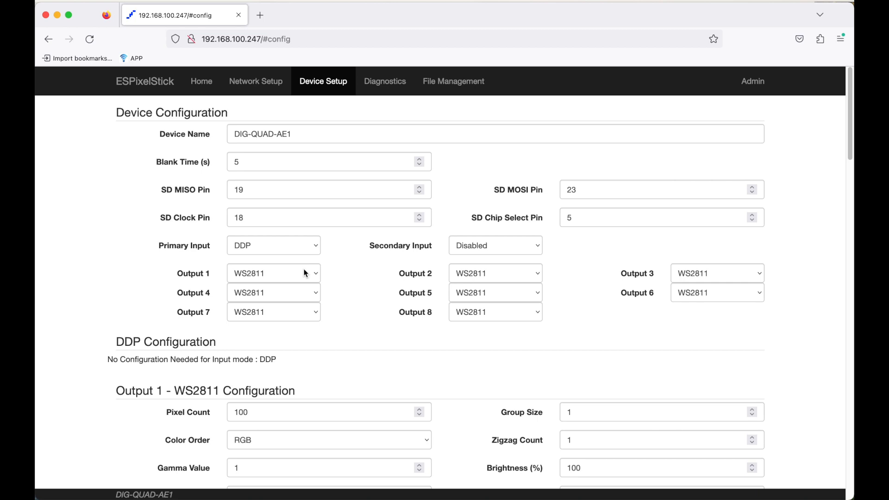
{"action": "scroll", "scroll_direction": "down", "scroll_amount": 3}
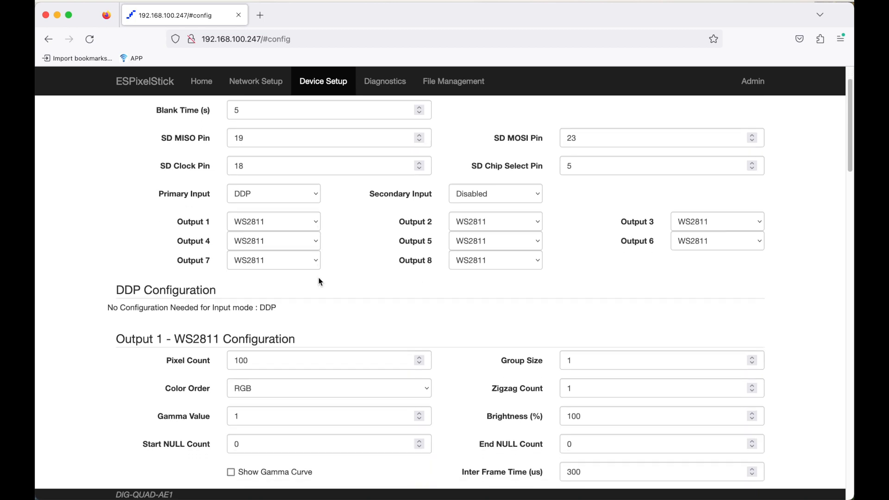
{"action": "scroll", "scroll_direction": "down", "scroll_amount": 3}
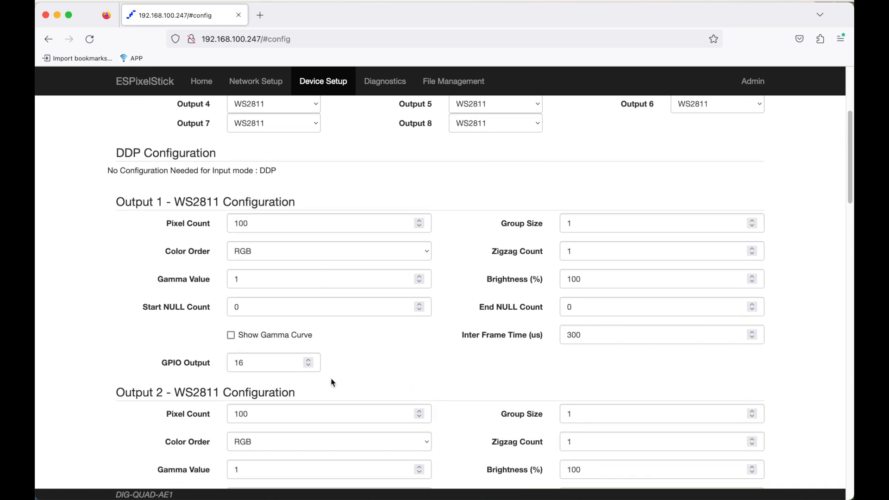
{"action": "scroll", "scroll_direction": "down", "scroll_amount": 3}
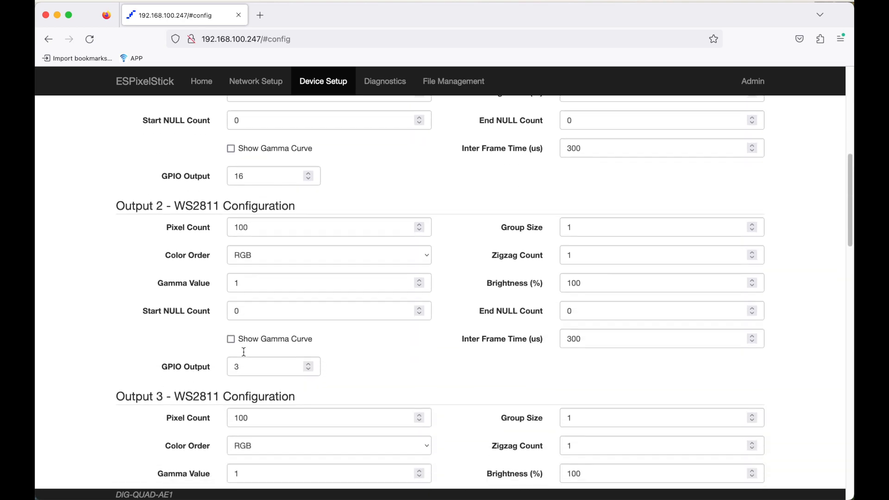
{"action": "scroll", "scroll_direction": "down", "scroll_amount": 3}
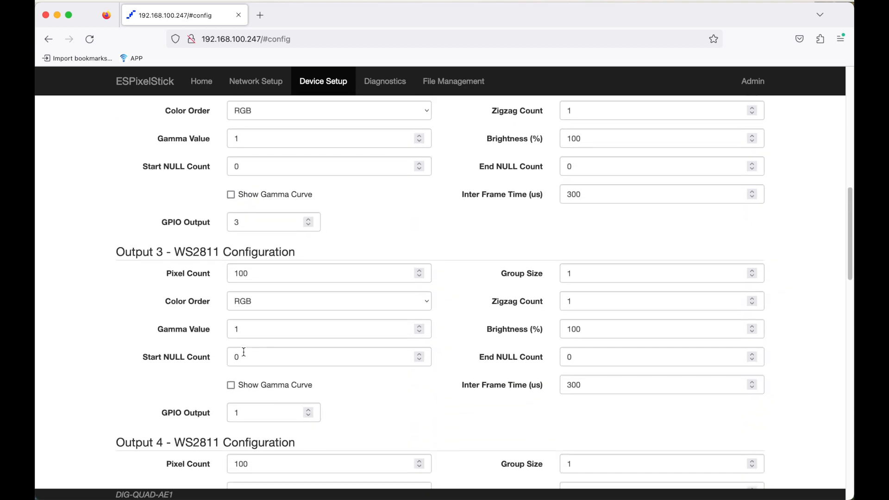
{"action": "scroll", "scroll_direction": "down", "scroll_amount": 3}
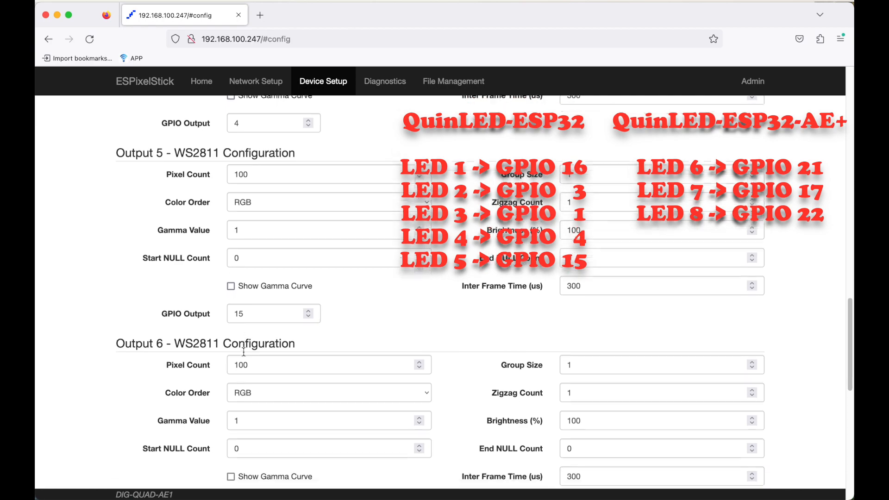
{"action": "scroll", "scroll_direction": "down", "scroll_amount": 3}
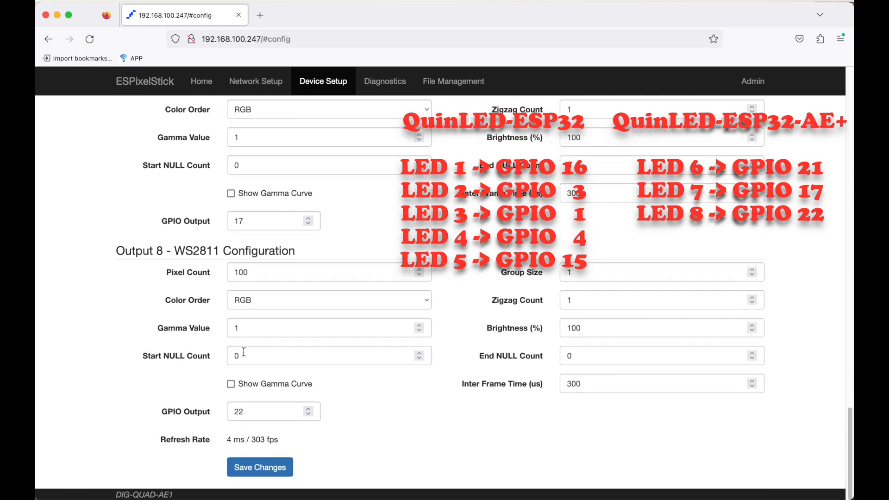
{"action": "scroll", "scroll_direction": "up", "scroll_amount": 3}
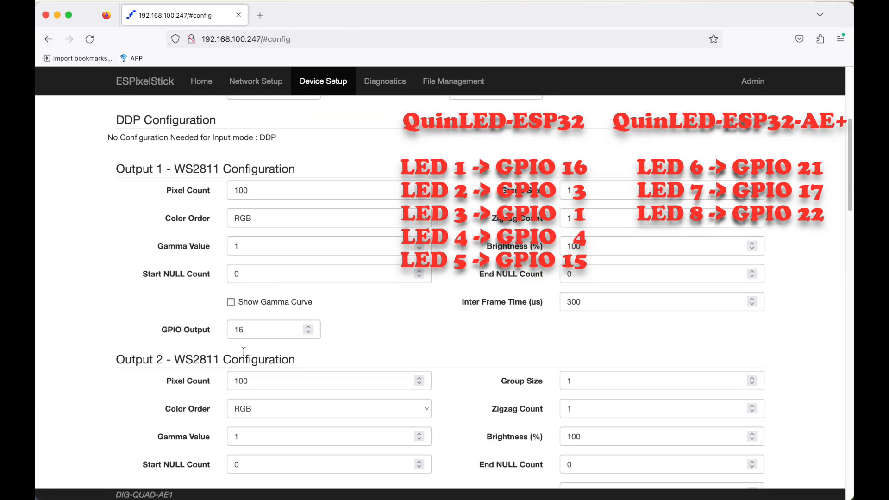
{"action": "scroll", "scroll_direction": "up", "scroll_amount": 3}
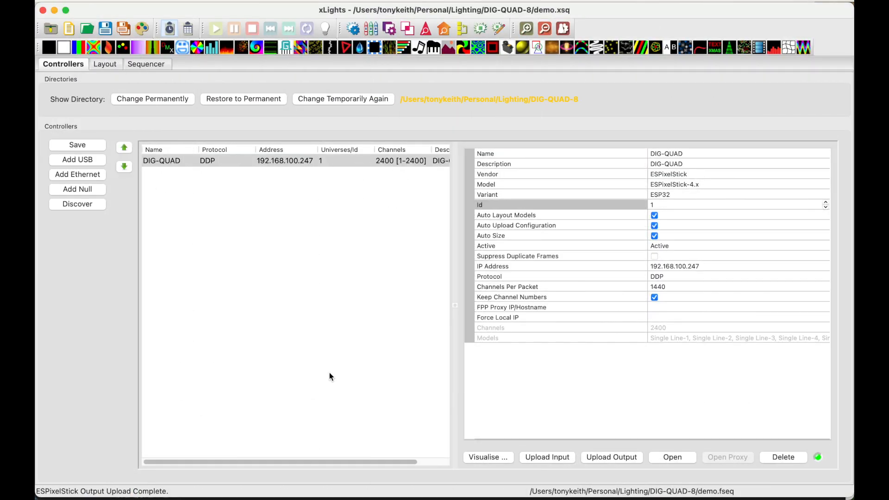
{"action": "mouse_move", "coordinate": [334, 356]}
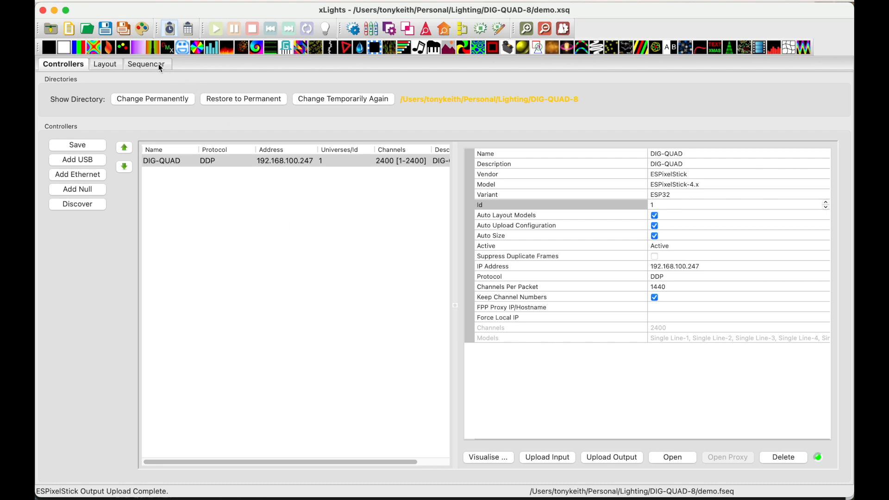
Step: Switch to the Sequencer view and play the demo sequence on the eight strands
{"action": "left_click", "coordinate": [147, 64]}
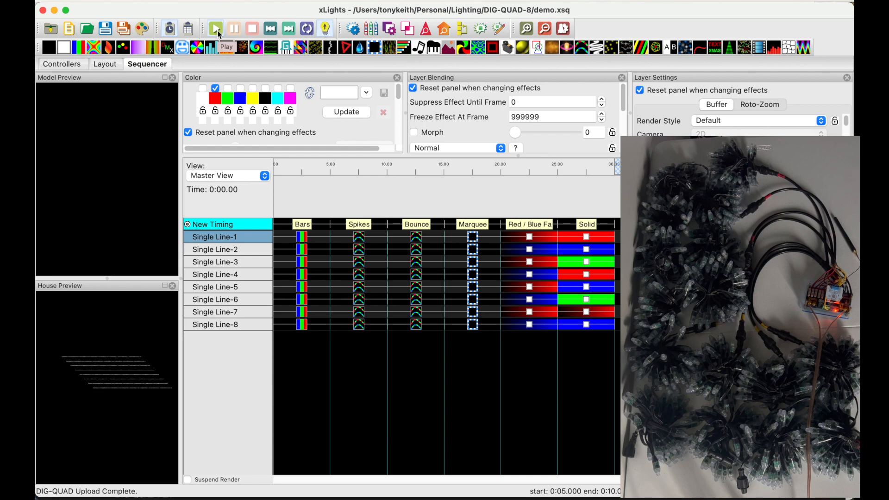
{"action": "left_click", "coordinate": [215, 28]}
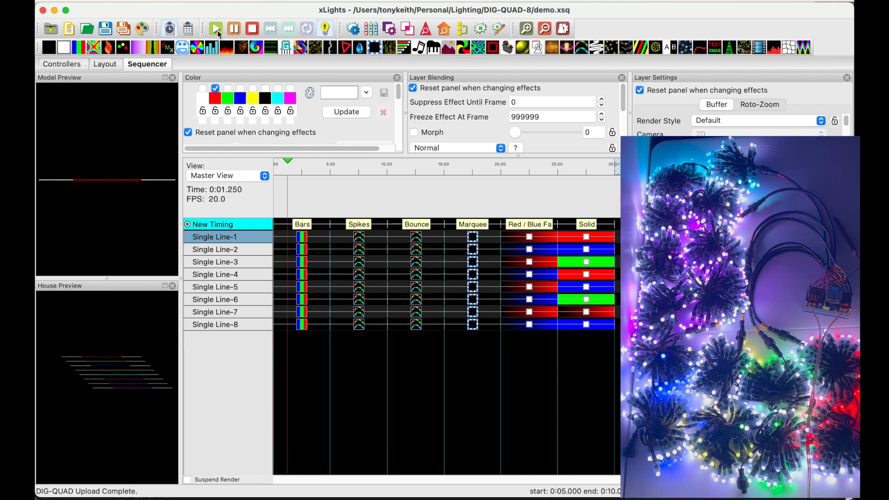
{"action": "left_click", "coordinate": [215, 28]}
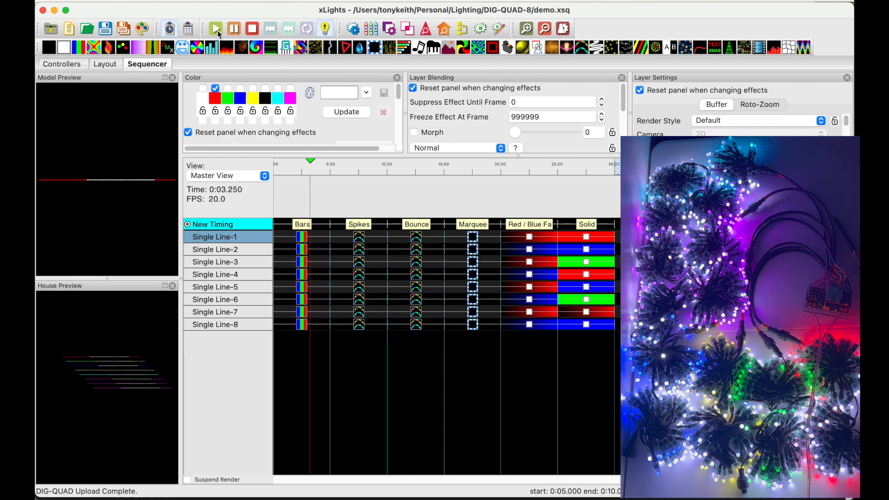
{"action": "left_click", "coordinate": [215, 28]}
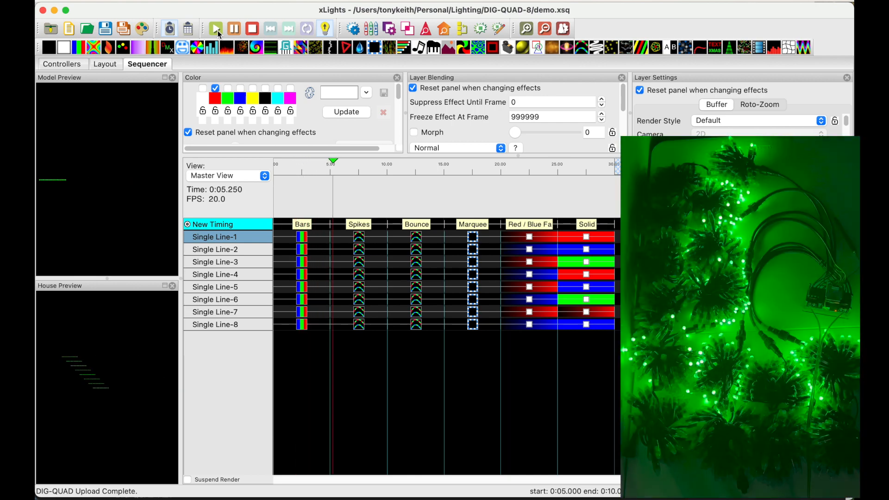